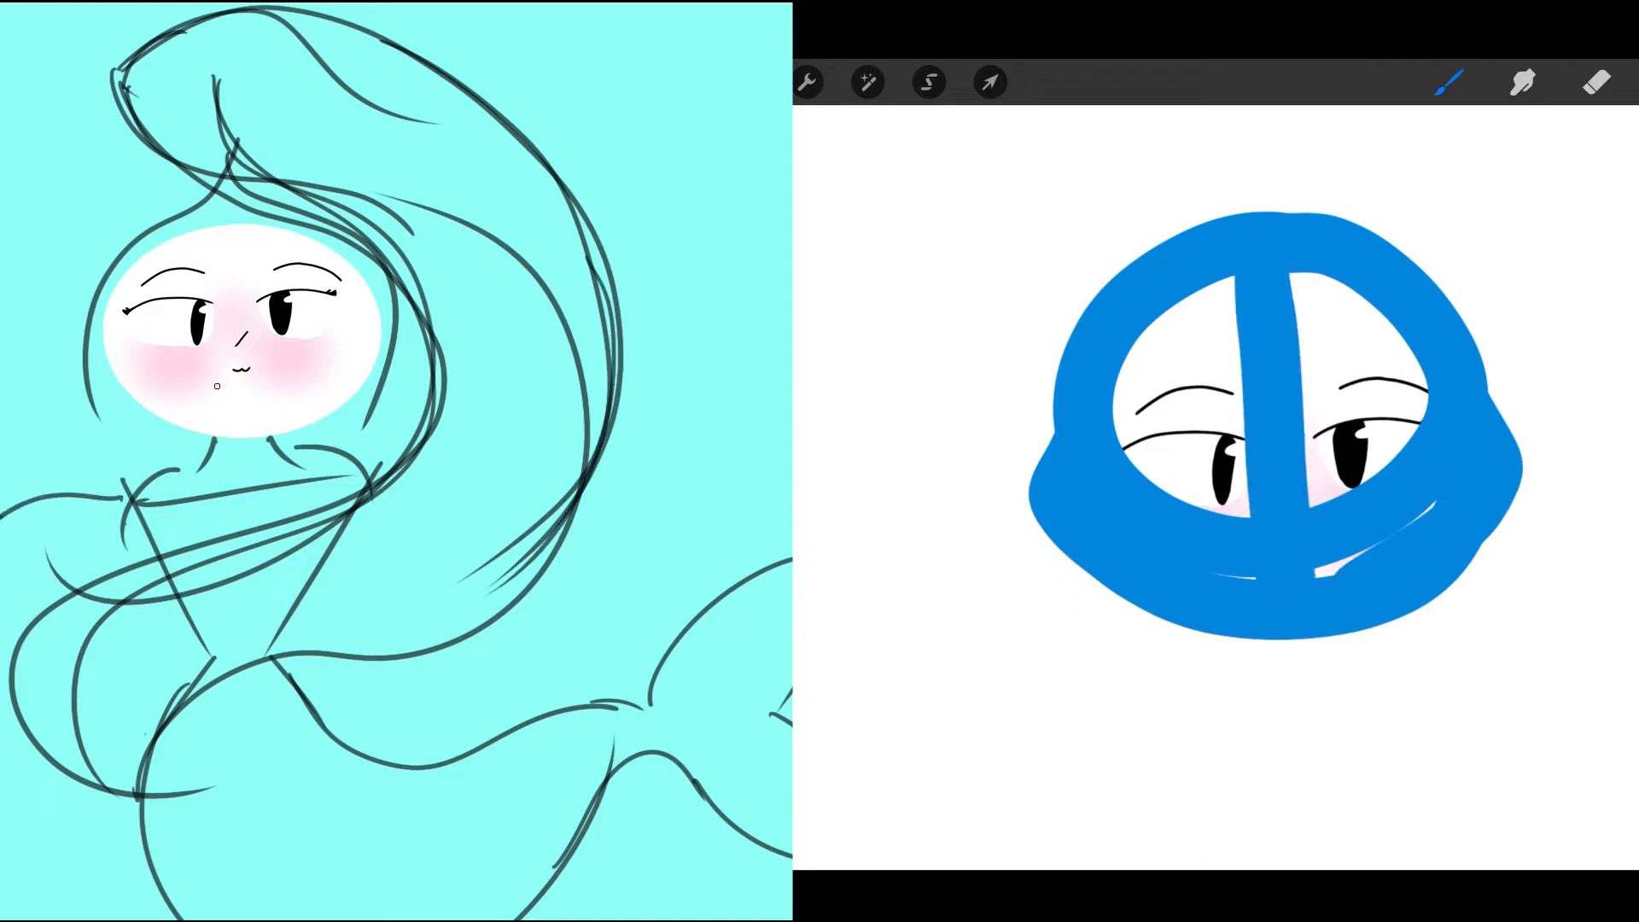
Sketch rough gesture lines for the mermaid's arms and tail and the elf's blue hair and body.
left_click(989, 82)
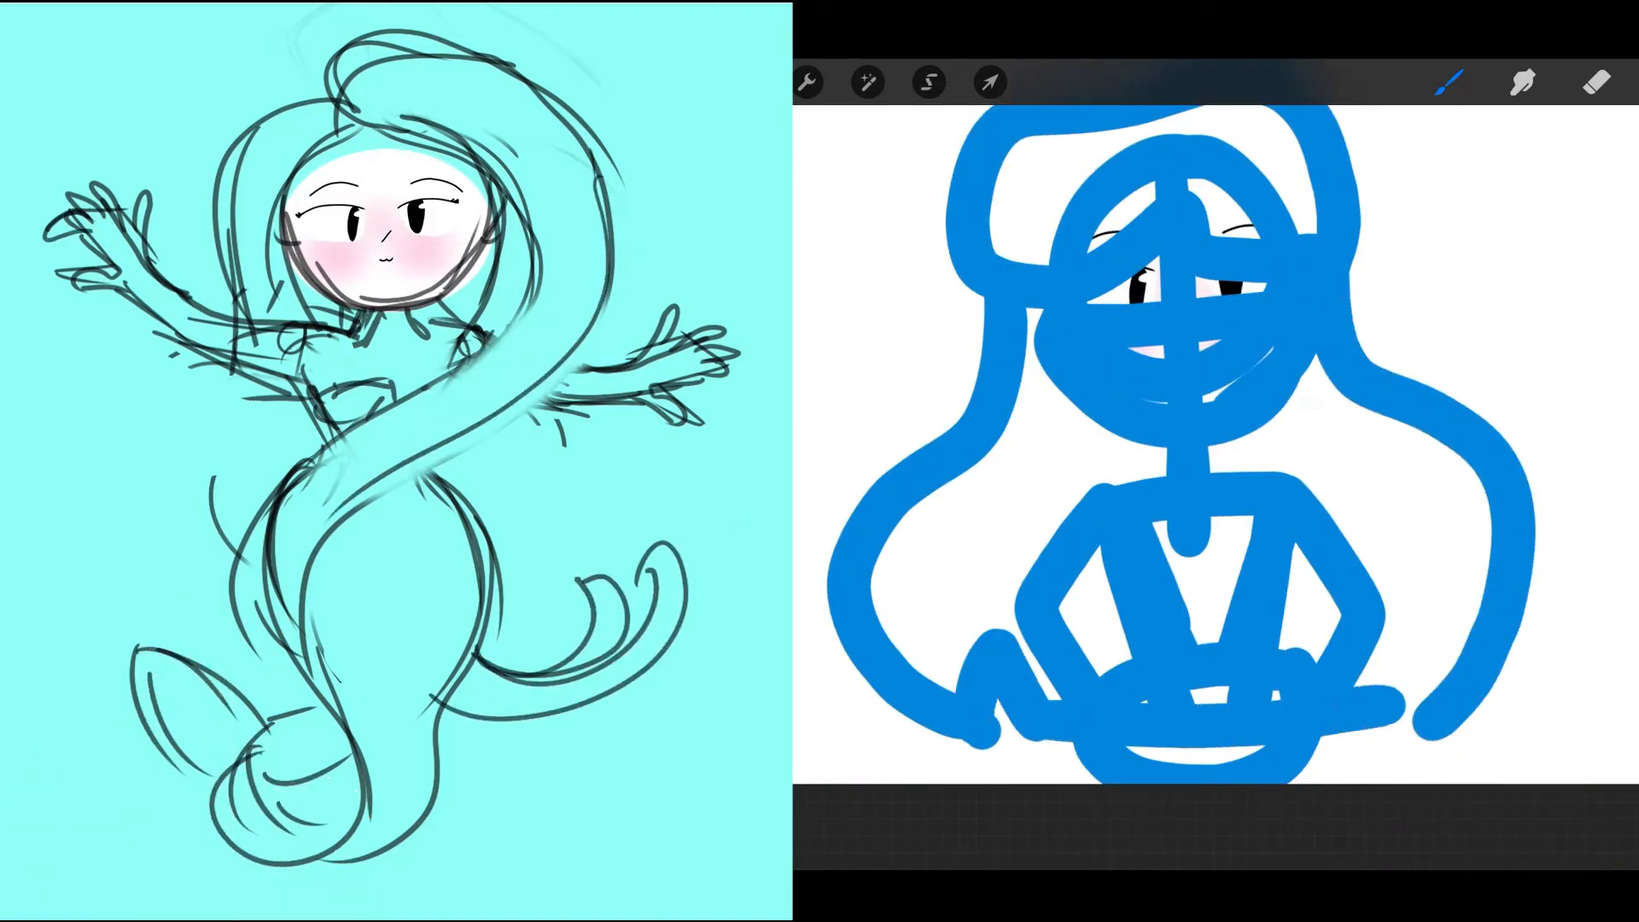
Fade the sketch layer and ink the elf's shoulders, torso and arms in black on a new layer.
left_click(989, 82)
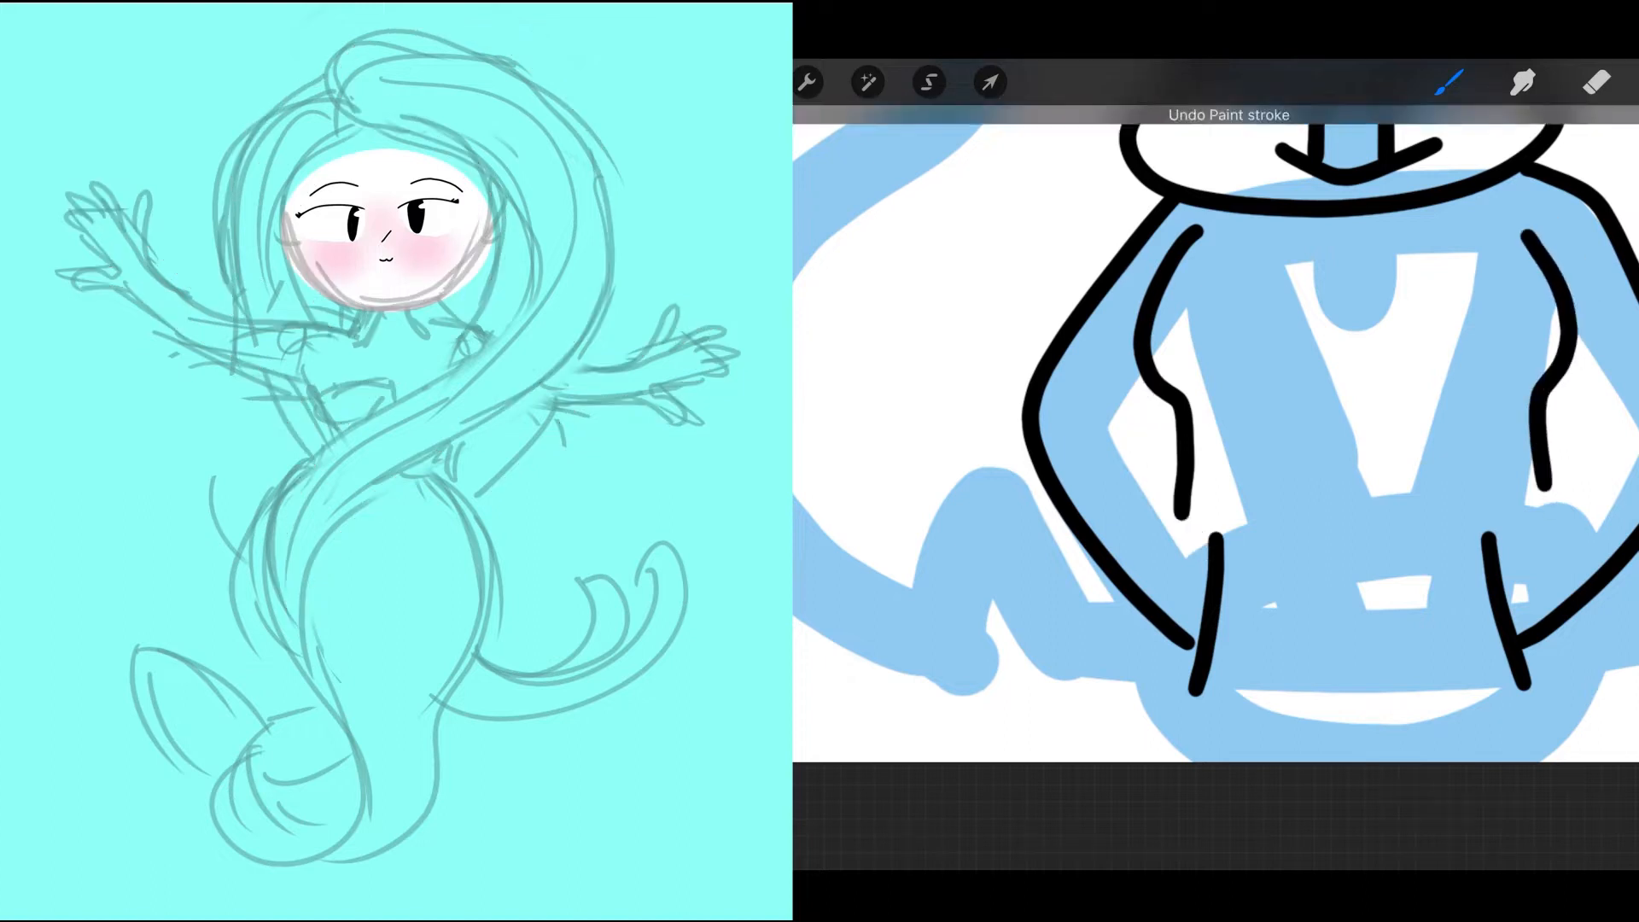
Ink the mermaid's hair, body and fins, then fill the elf's hair brown and airbrush pink blush.
left_click_drag(340, 63, 304, 648)
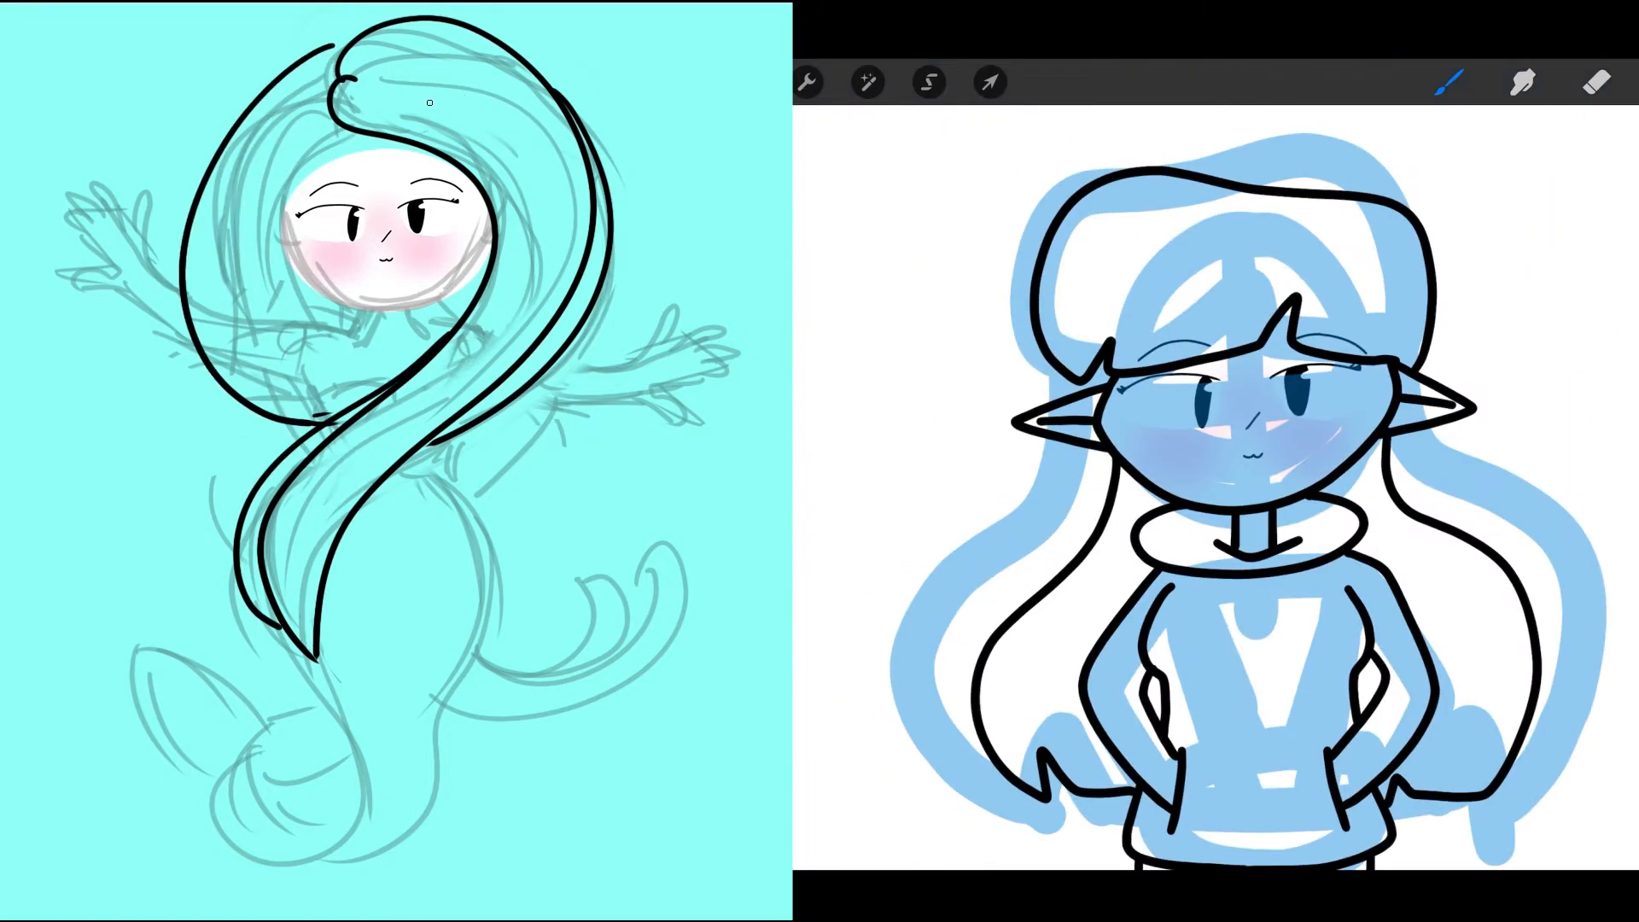
left_click(989, 82)
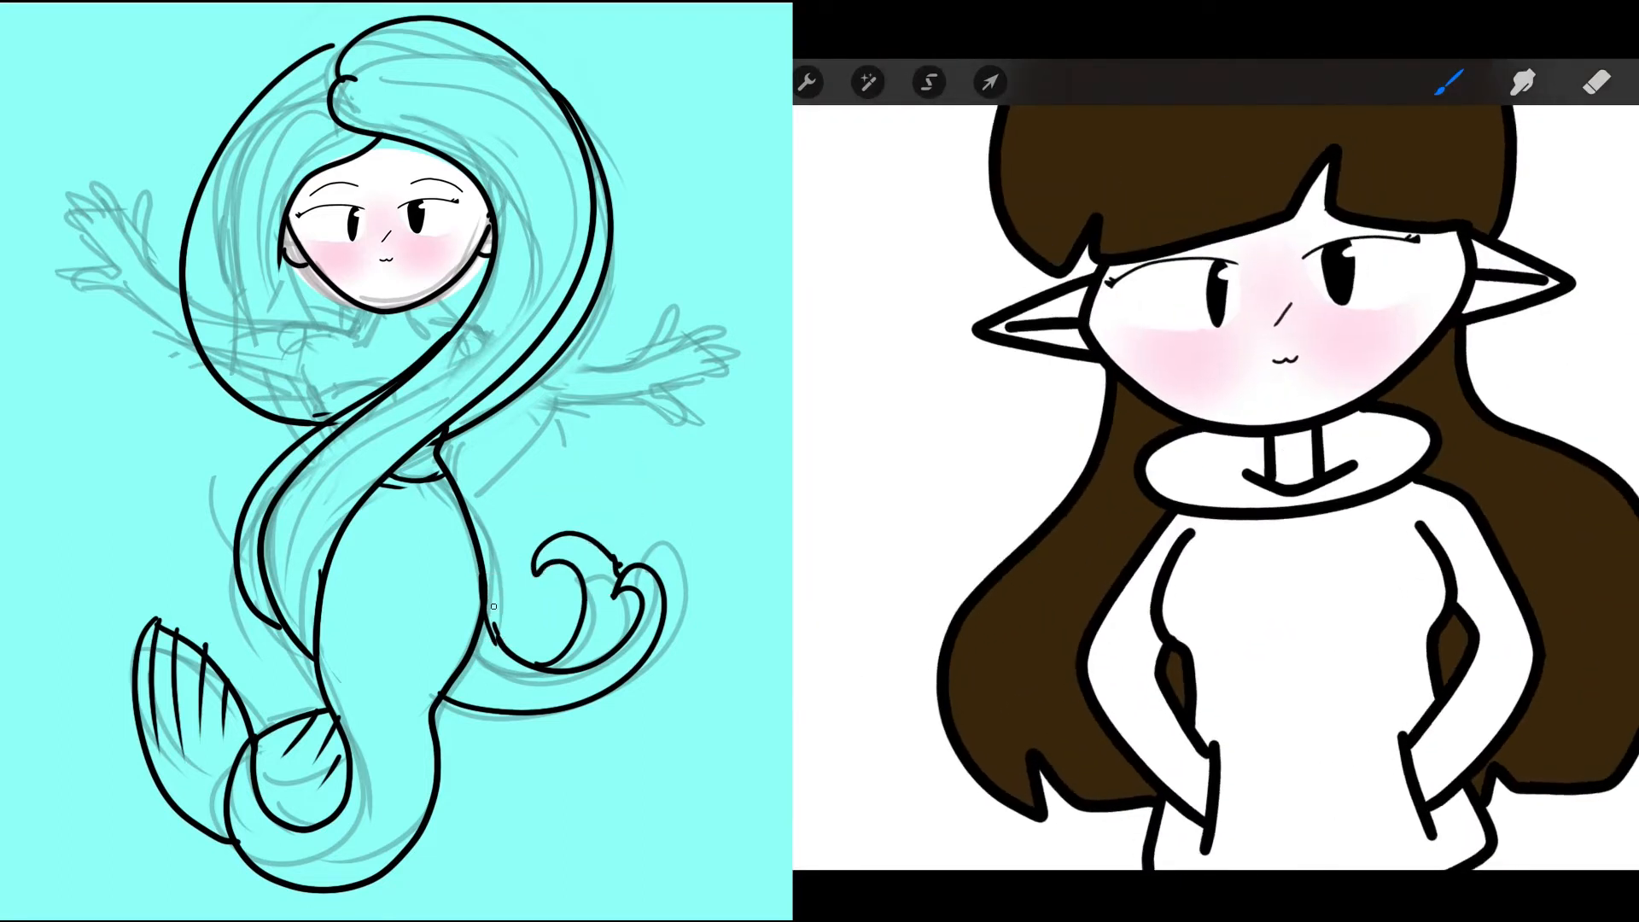
Hide the sketch, ColorDrop purple hair, pale skin and teal scaled tail, and fill the elf's collar green.
left_click(1450, 82)
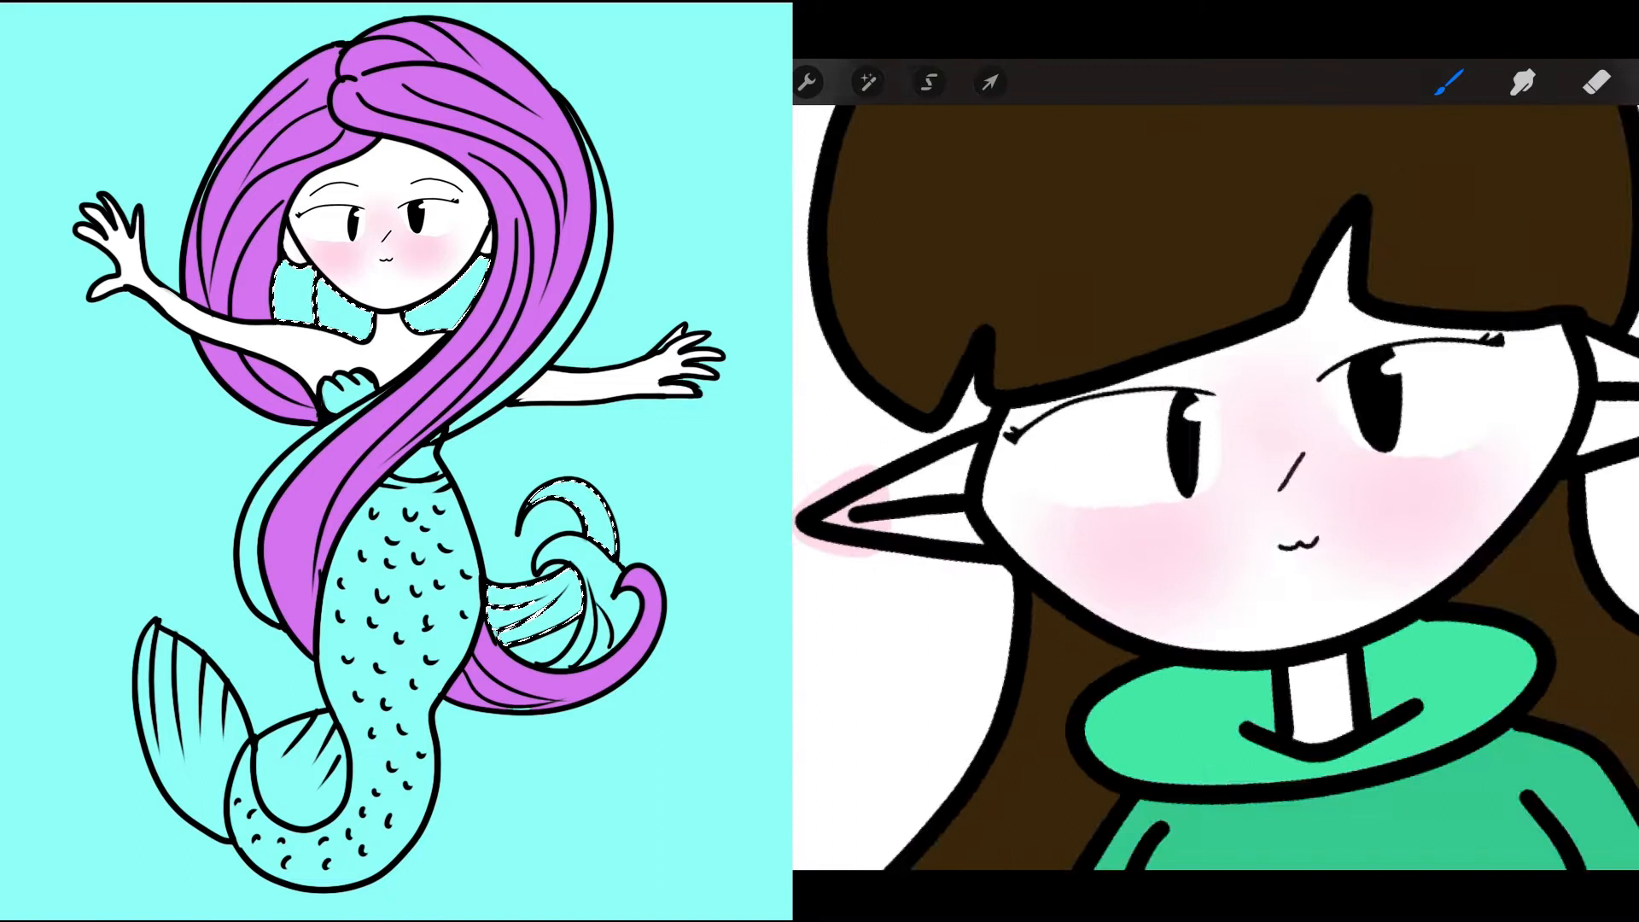
left_click(867, 82)
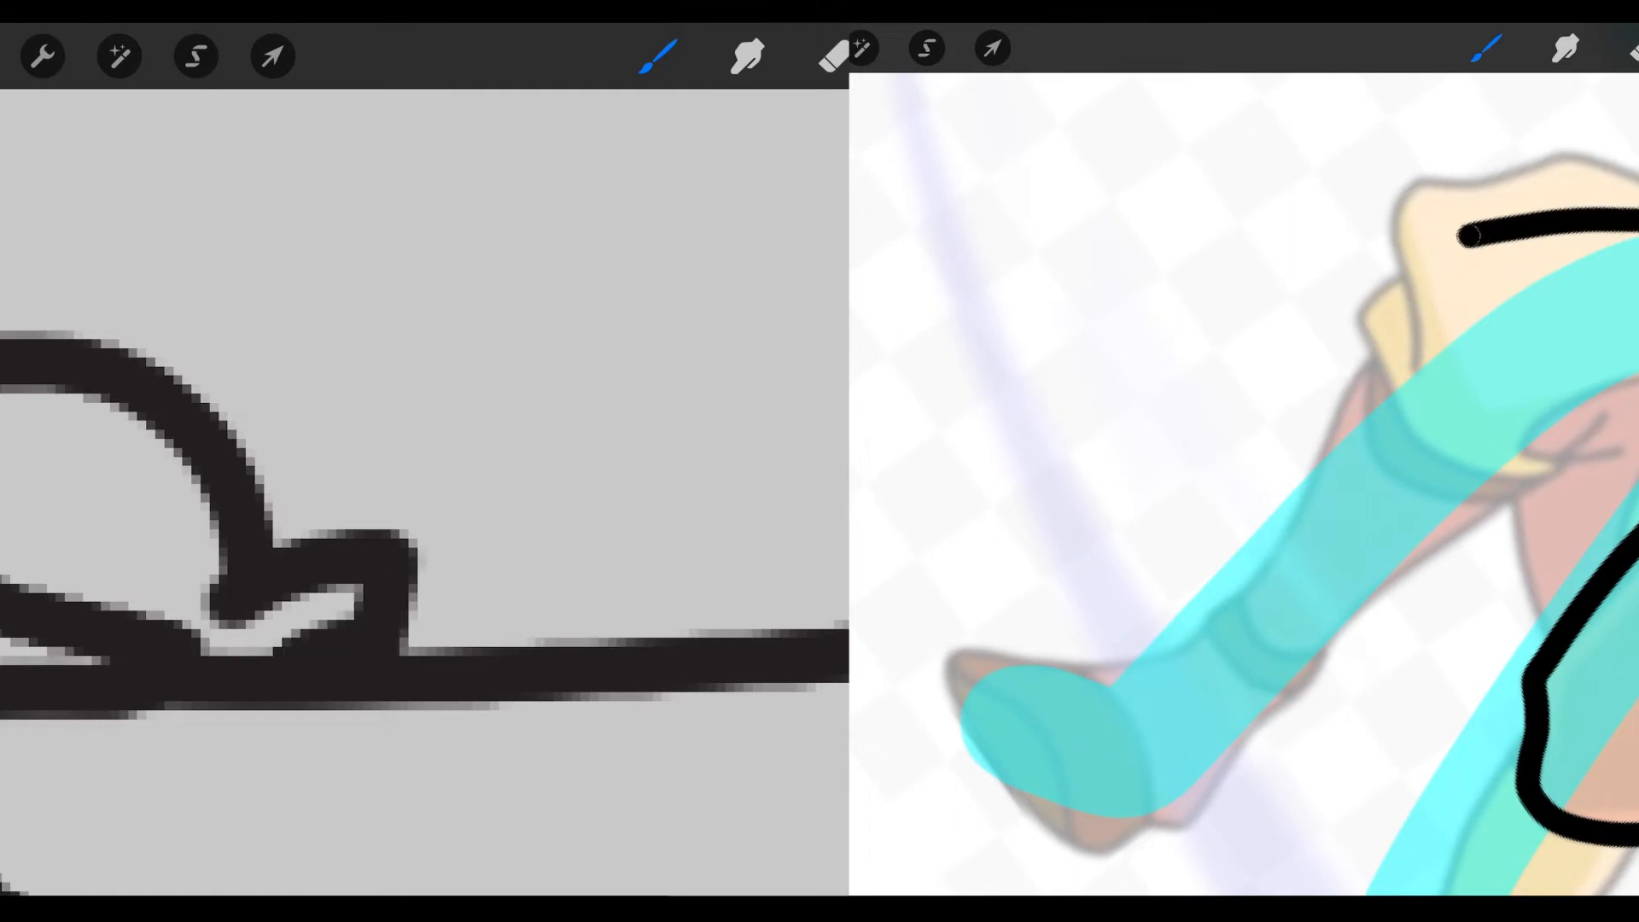
Outline the spiky cyan shape and hand-letter 'I think I ate' on the left canvas.
left_click_drag(1463, 241, 1139, 816)
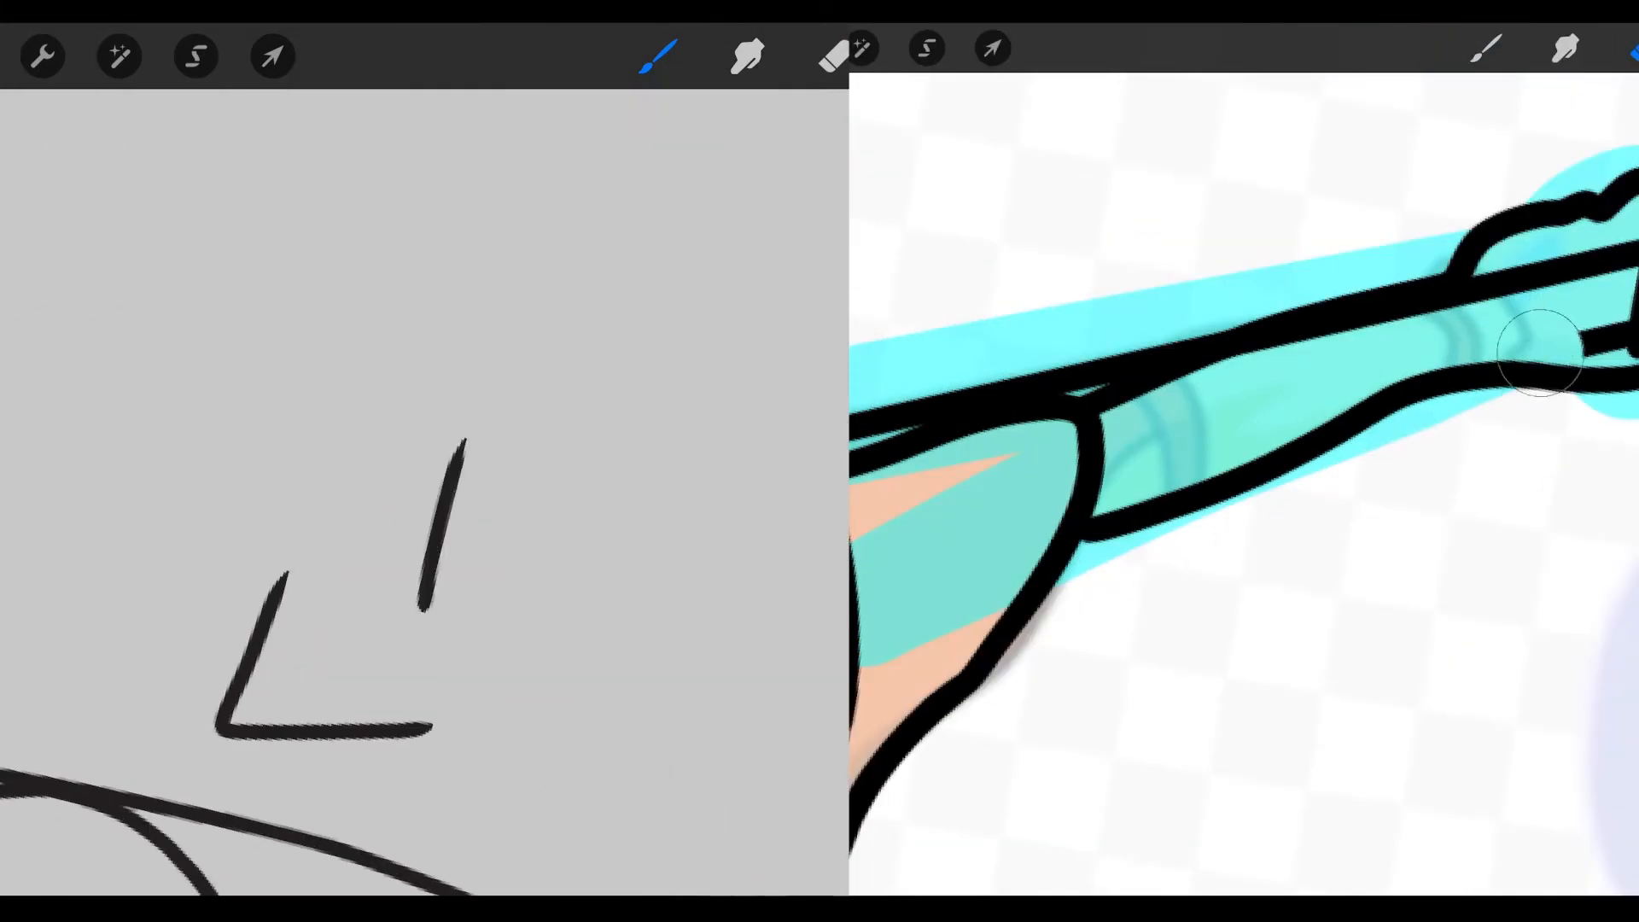
type("I th")
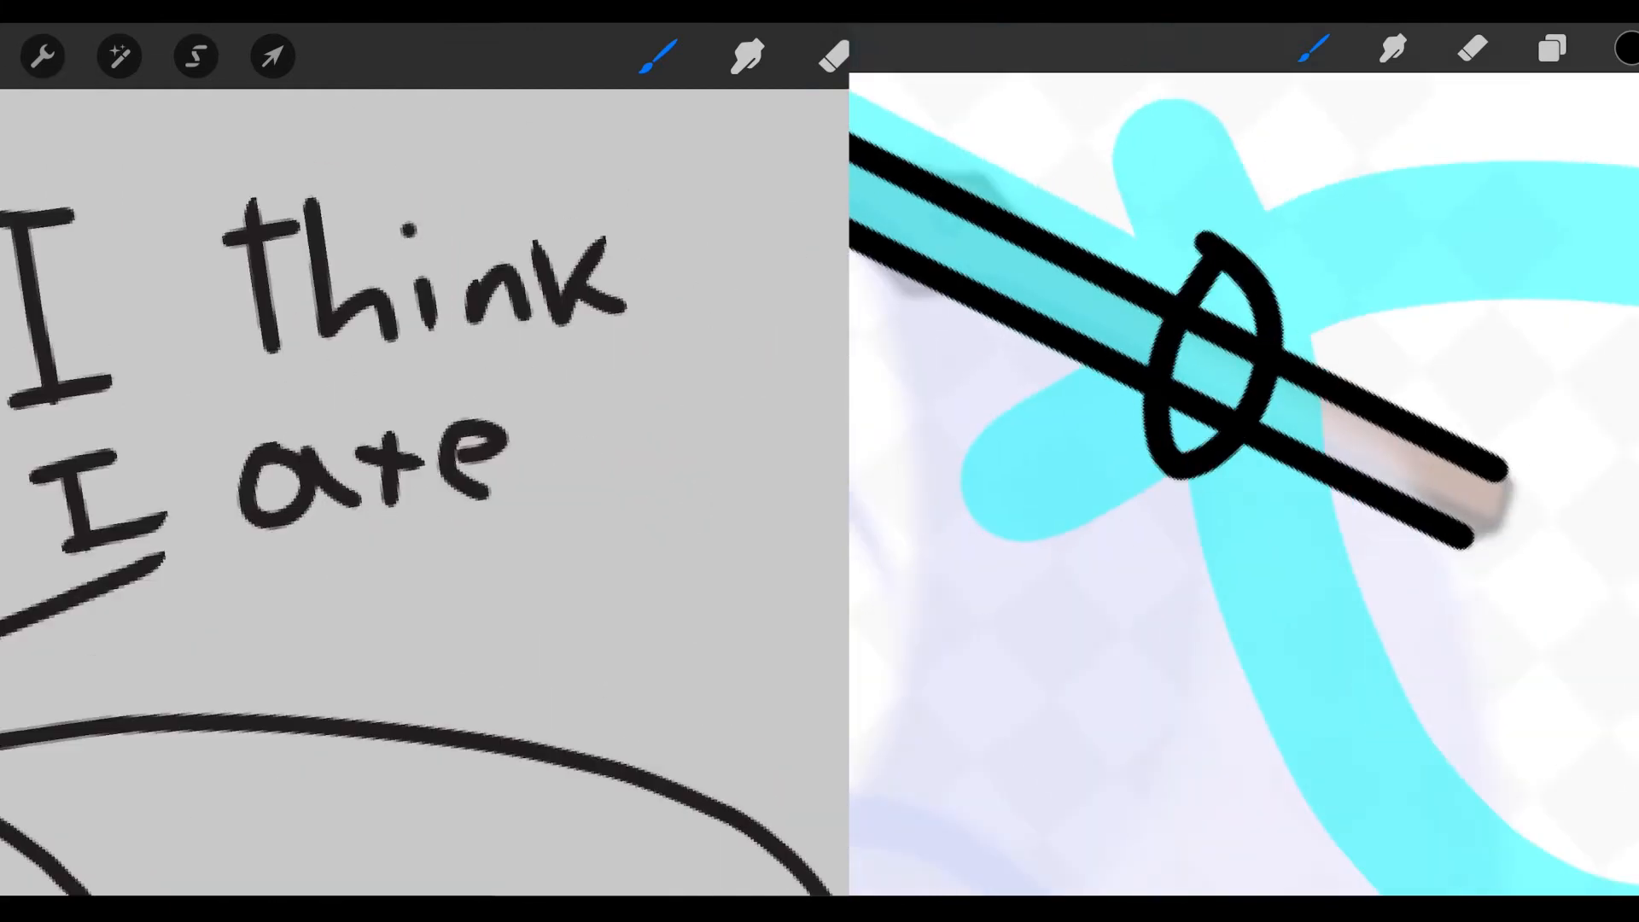
Switch to the Selection tool in Freehand mode to grab part of the lettering.
left_click(195, 55)
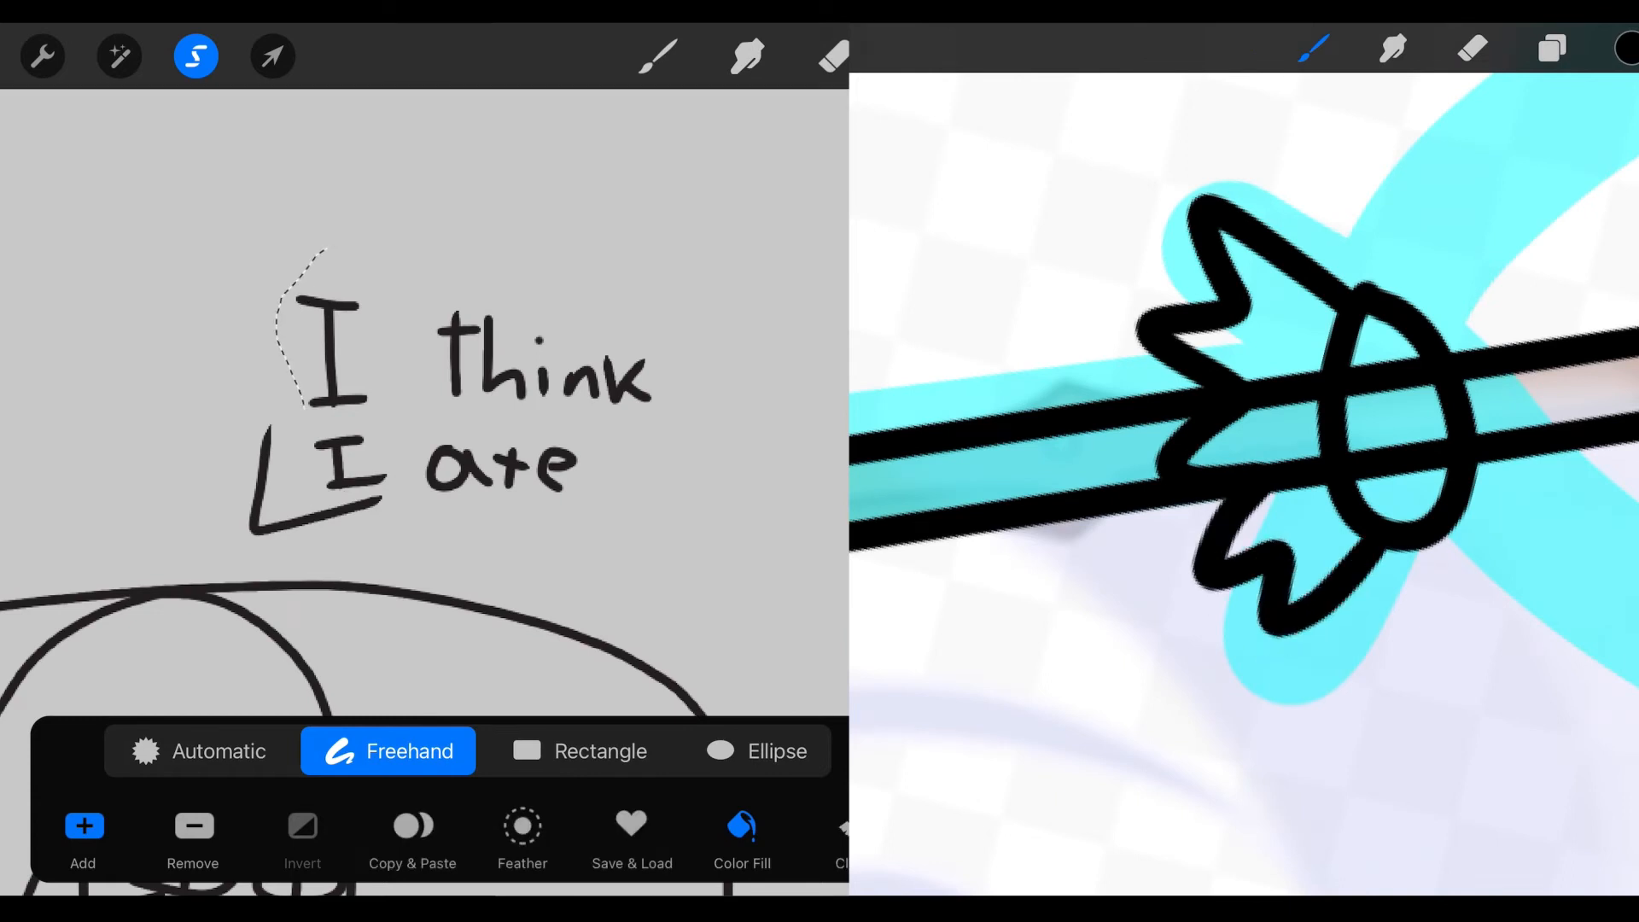
left_click(272, 55)
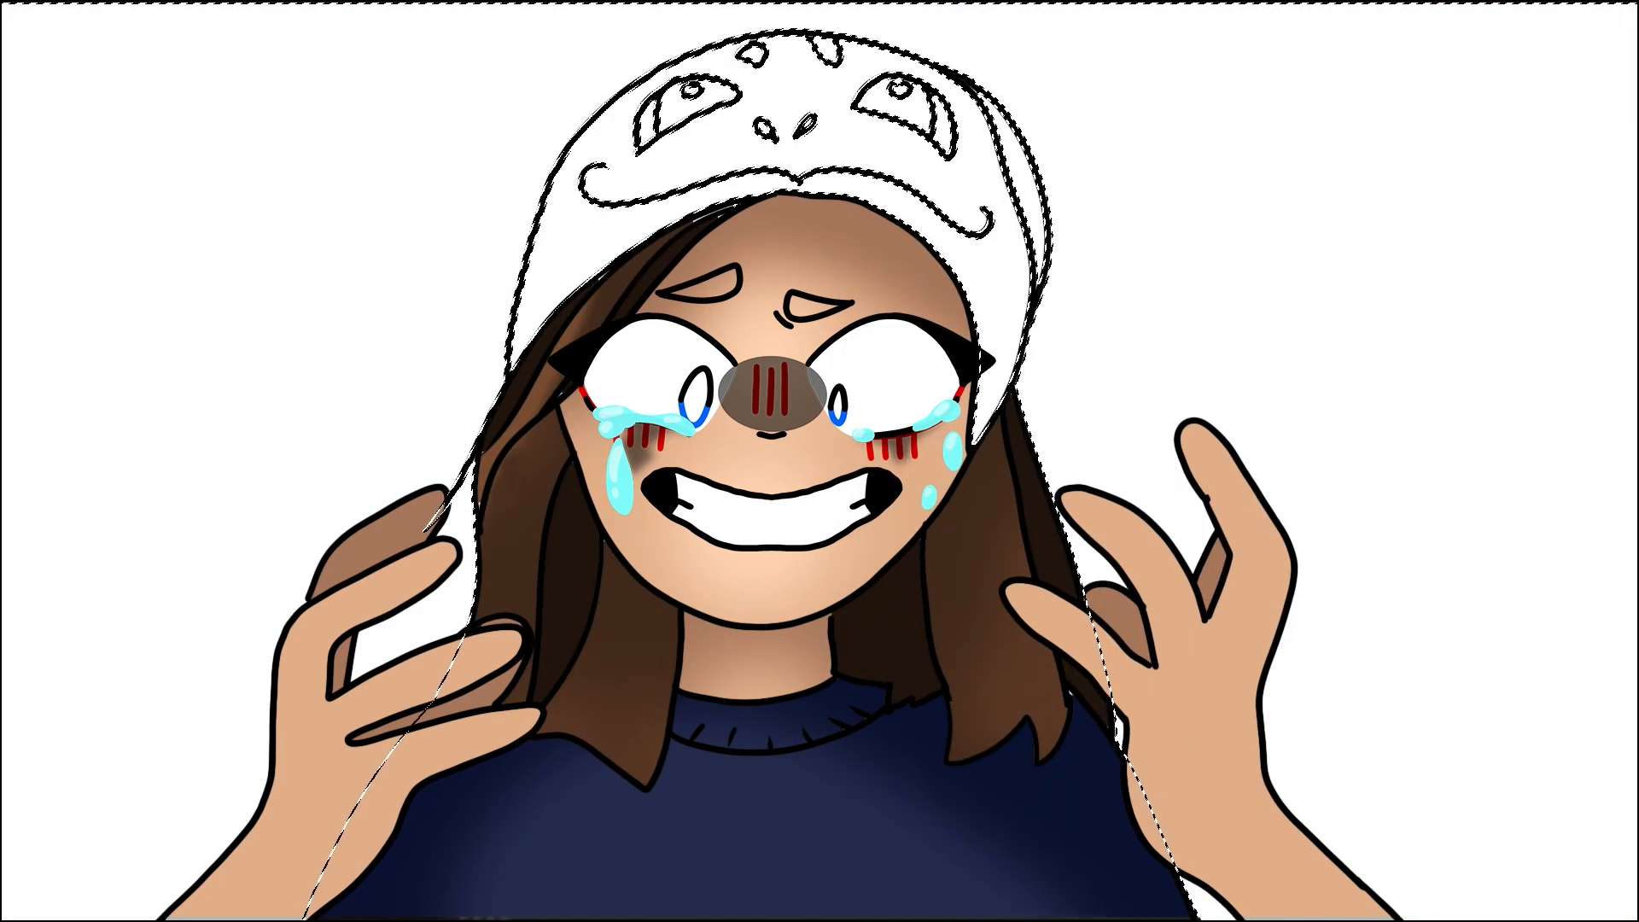
Fill the hat teal and set the gradient overlay's dark stop to deep magenta #6a0b3e.
left_click(956, 86)
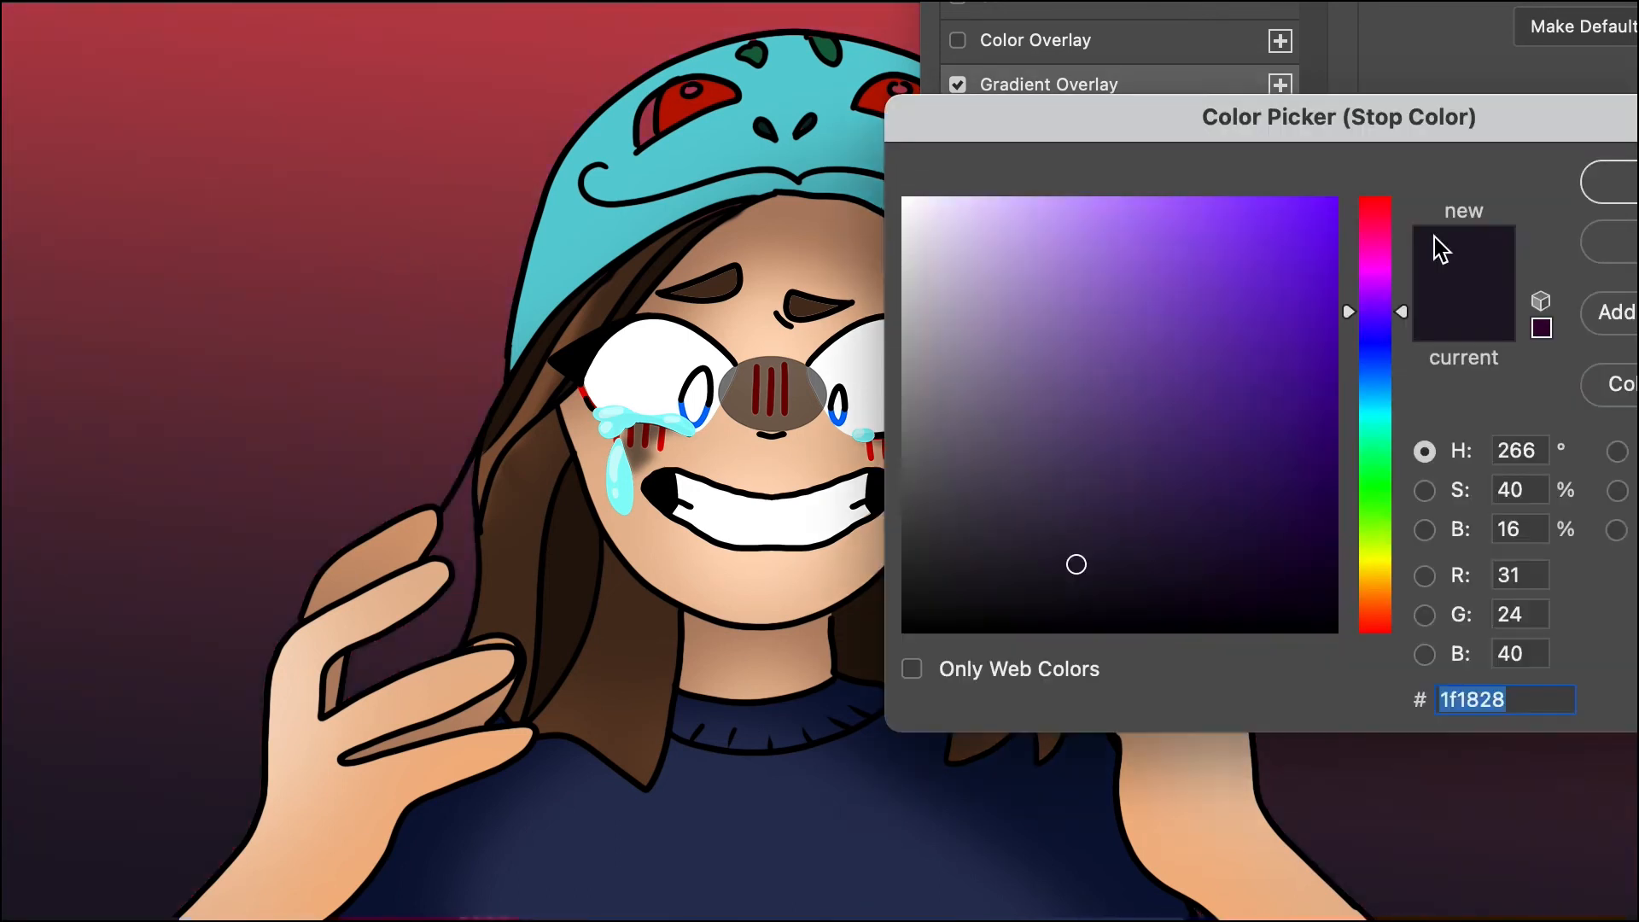
left_click(1292, 451)
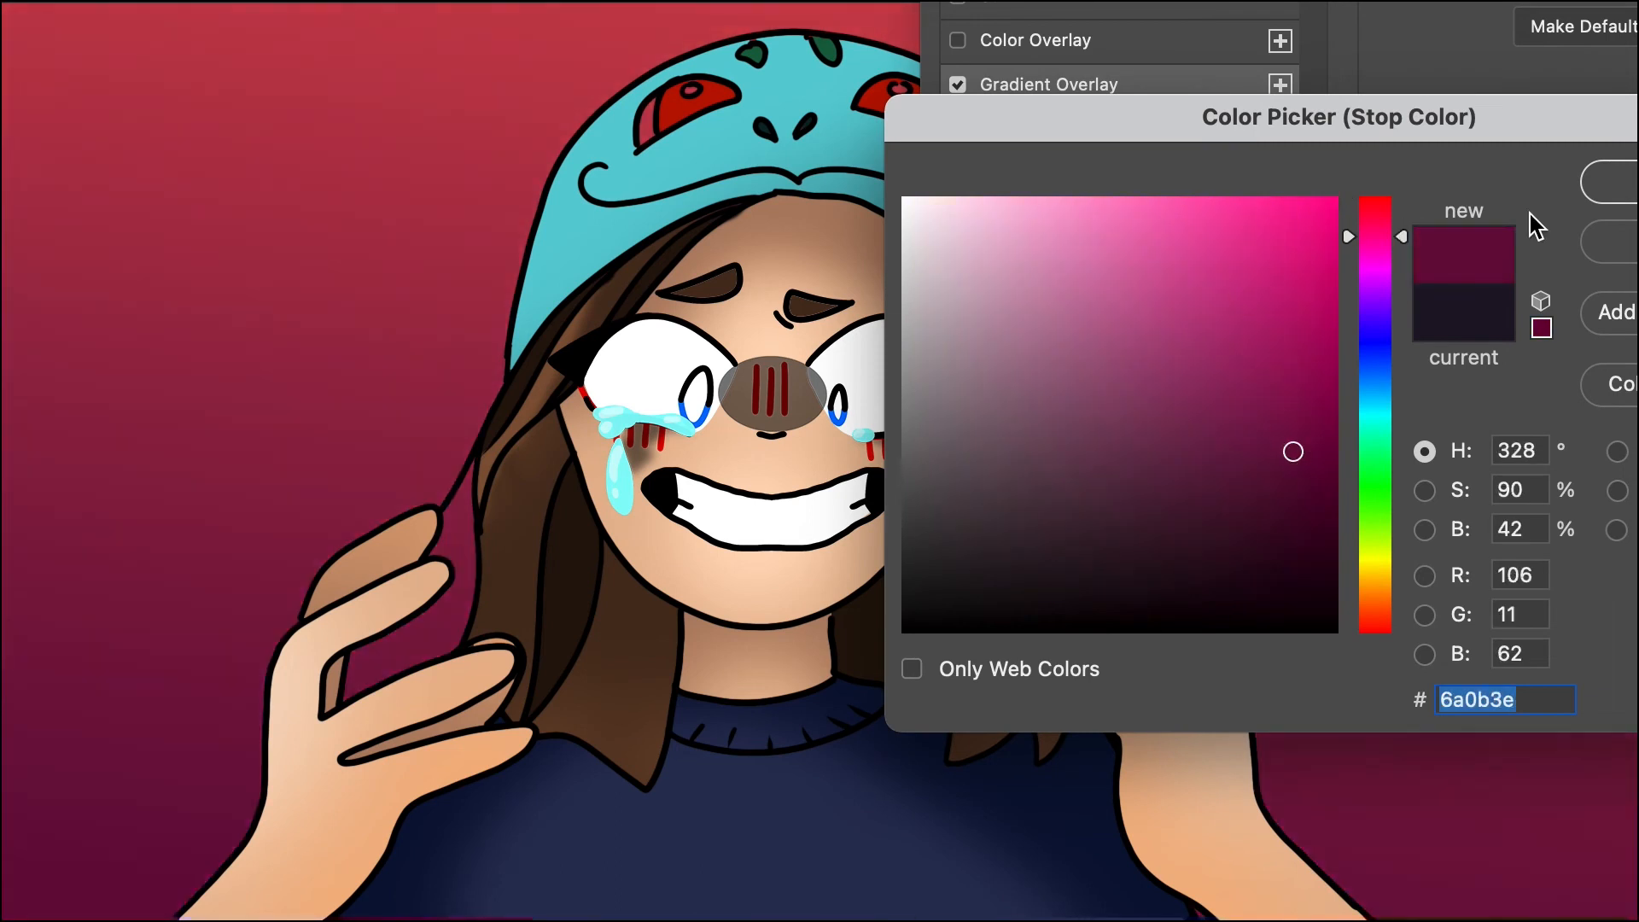